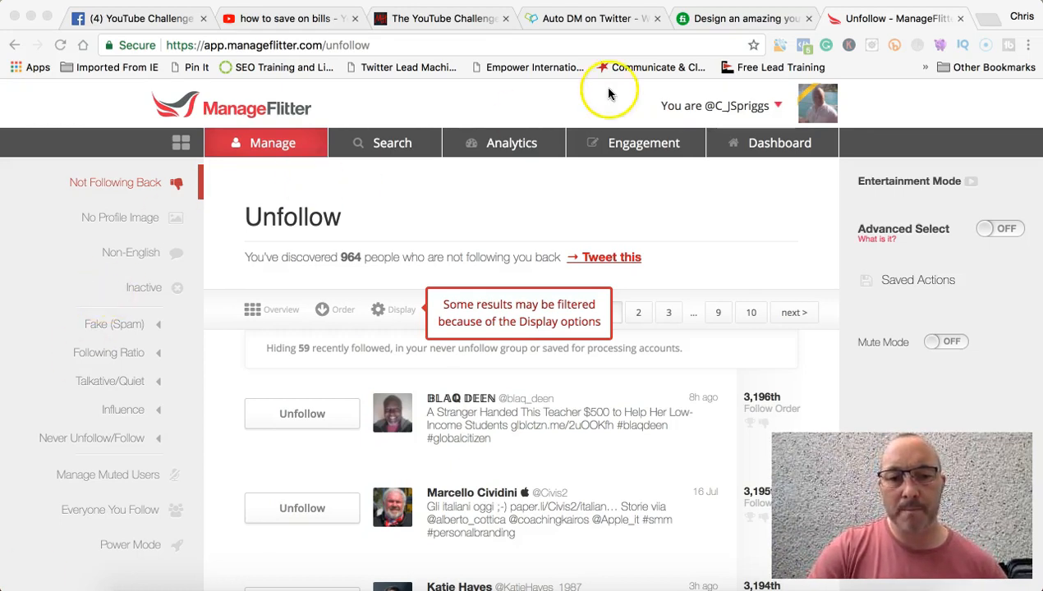
Review the three name-tagged welcome messages on the FollowersDM auto-DM page, then check ManageFlitter's unfollow list
left_click(585, 18)
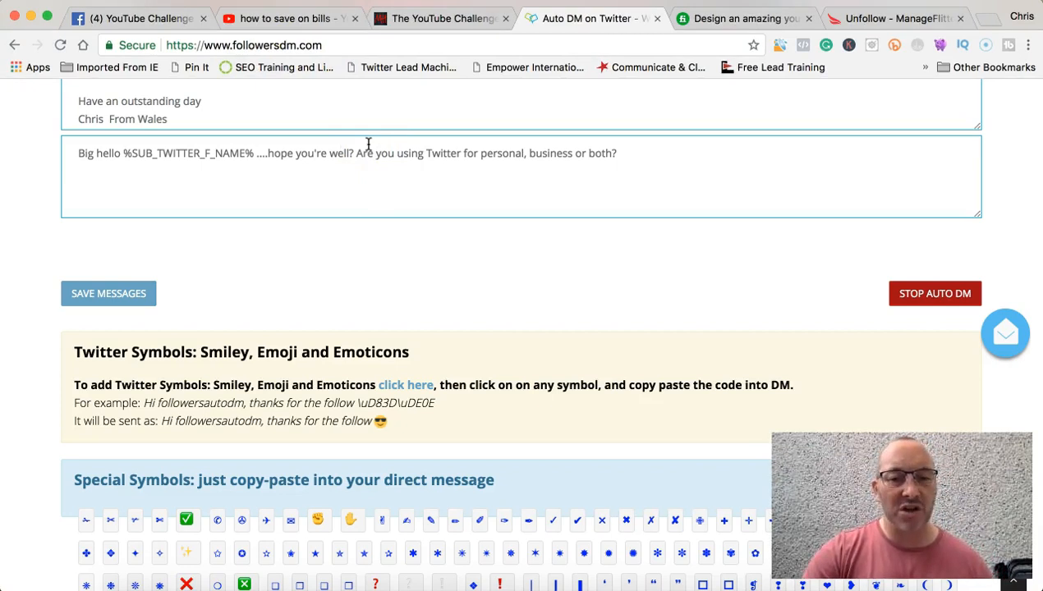
scroll("up", 3)
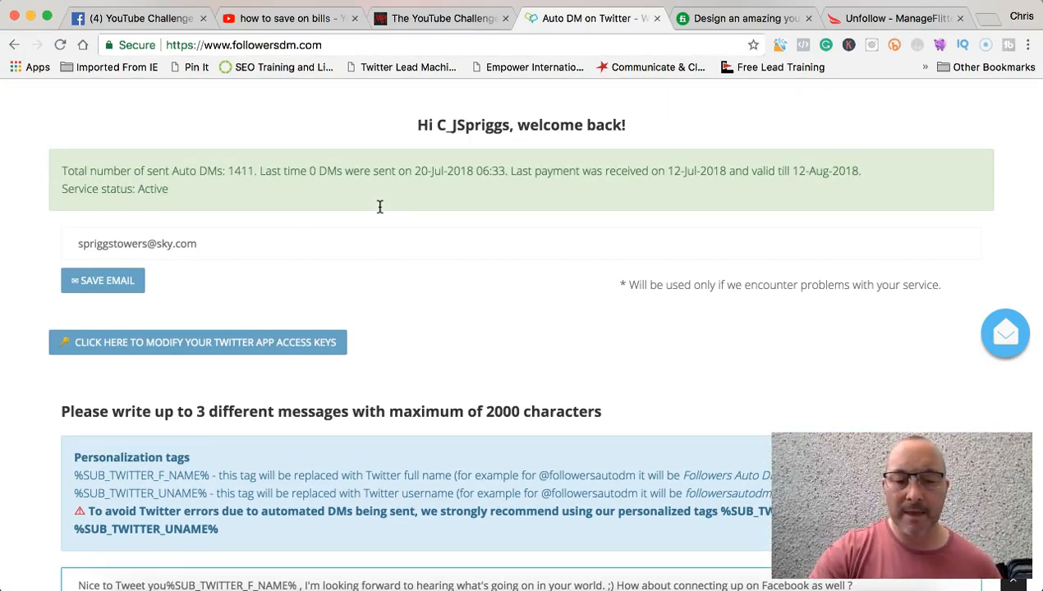
scroll("down", 3)
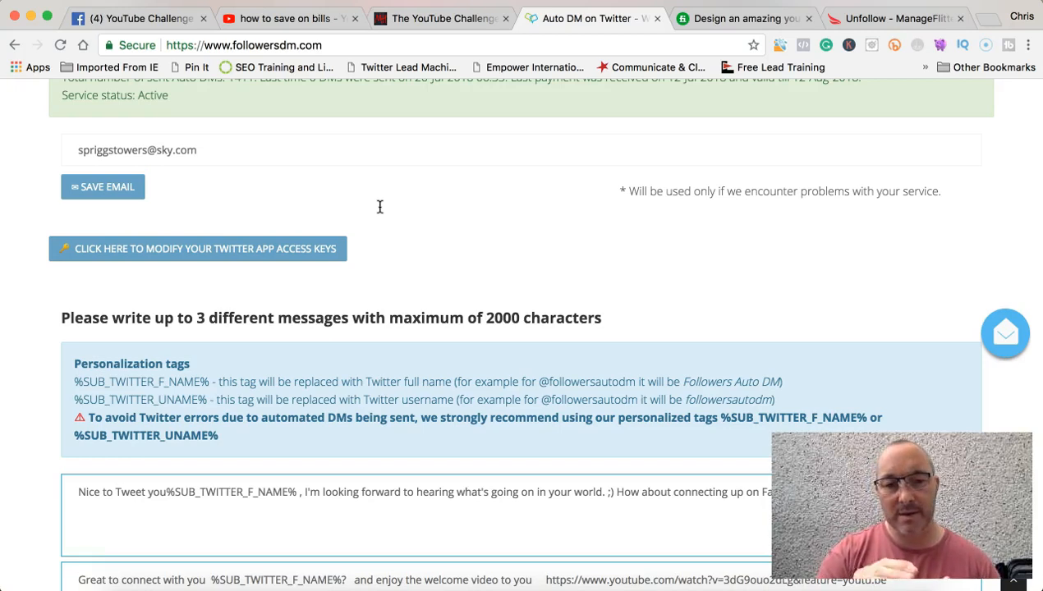
scroll("down", 3)
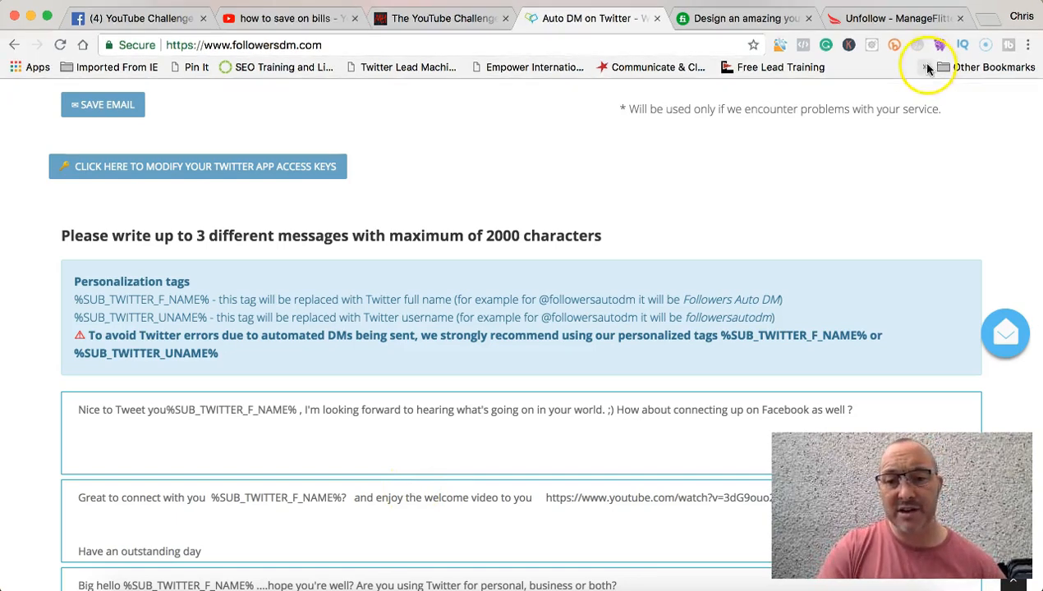
left_click(895, 18)
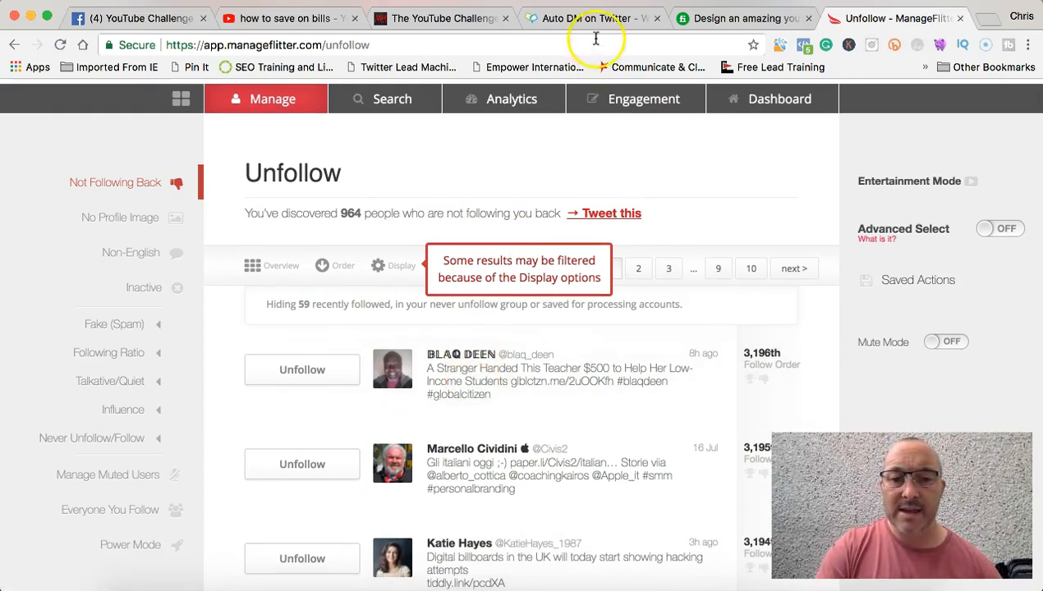
Return from ManageFlitter to the FollowersDM auto-DM messages page
left_click(587, 19)
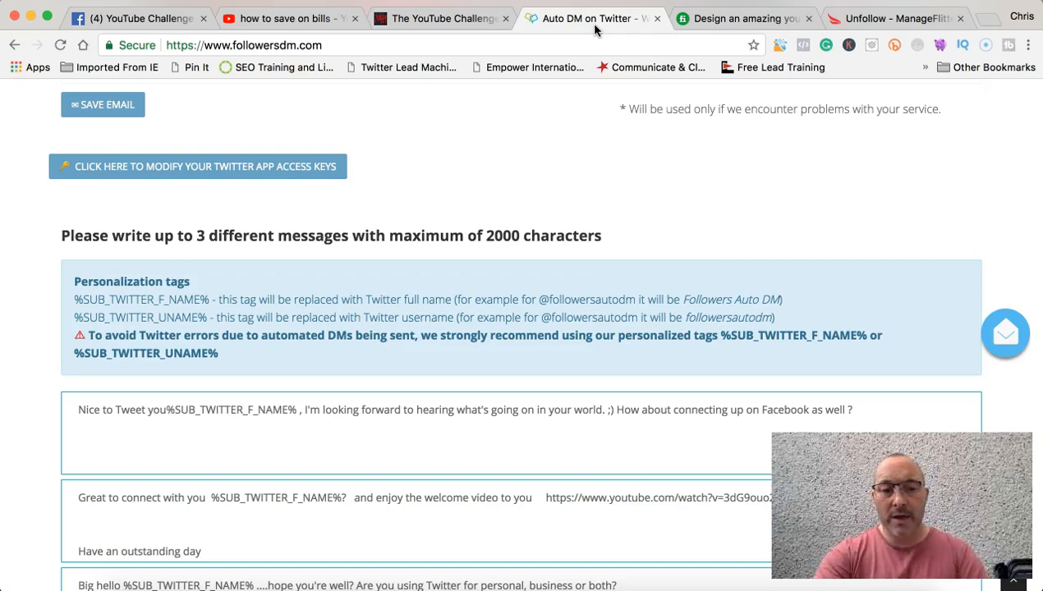
mouse_move(573, 97)
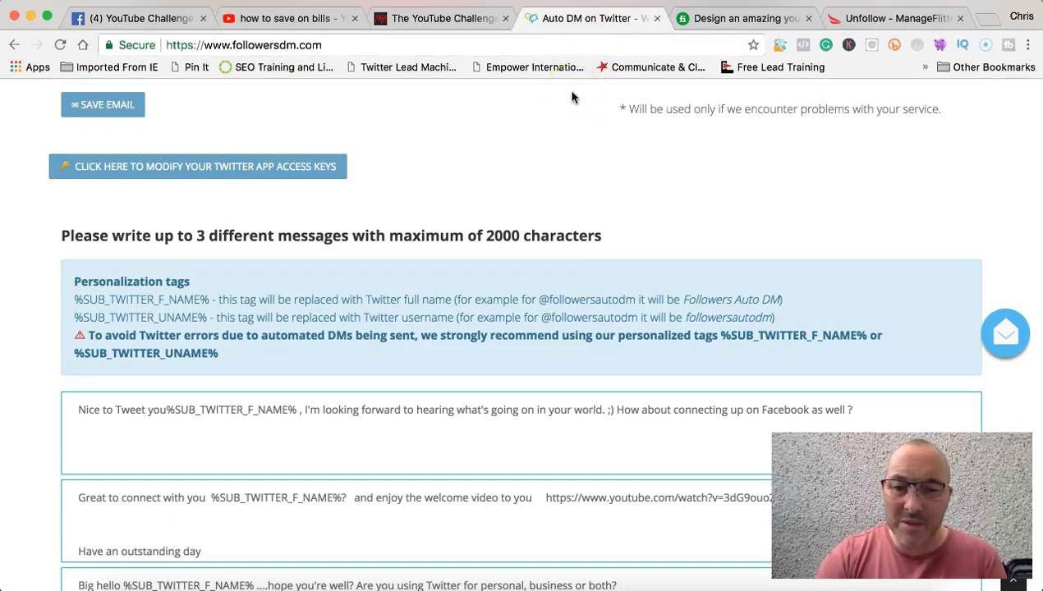
scroll("down", 3)
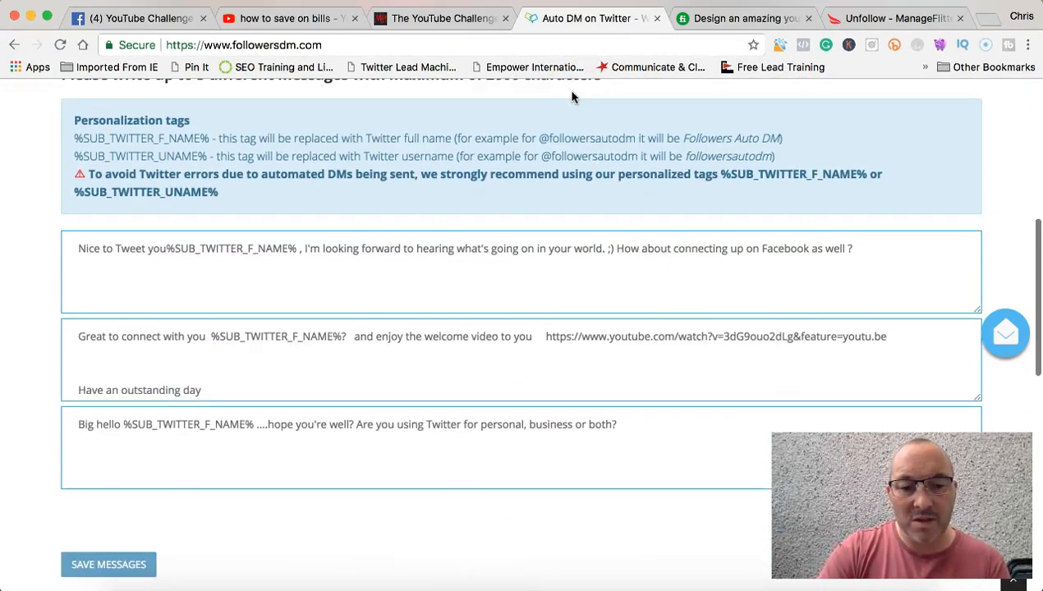
scroll("down", 3)
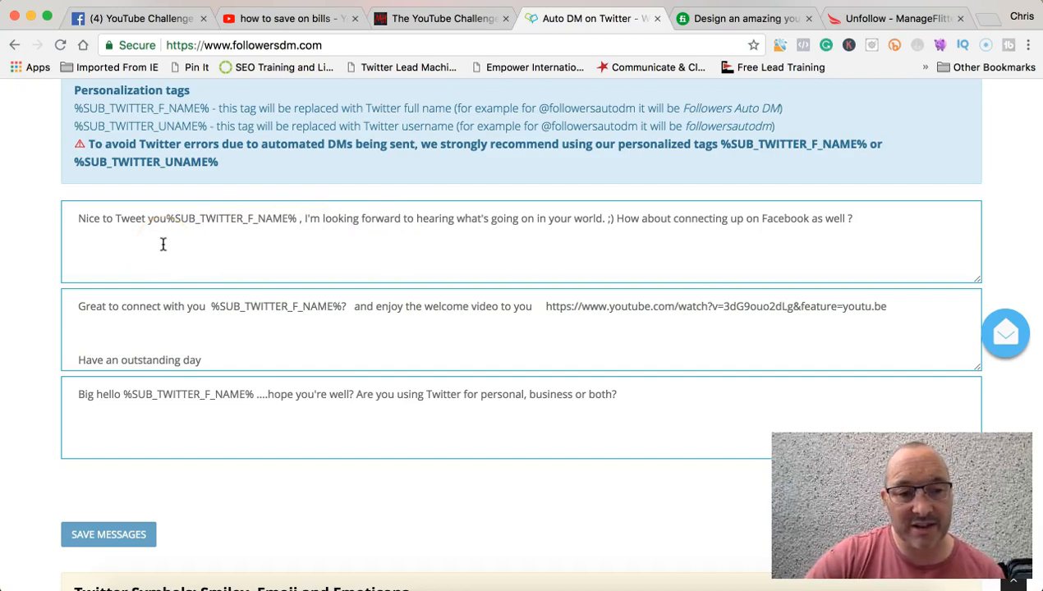
mouse_move(185, 255)
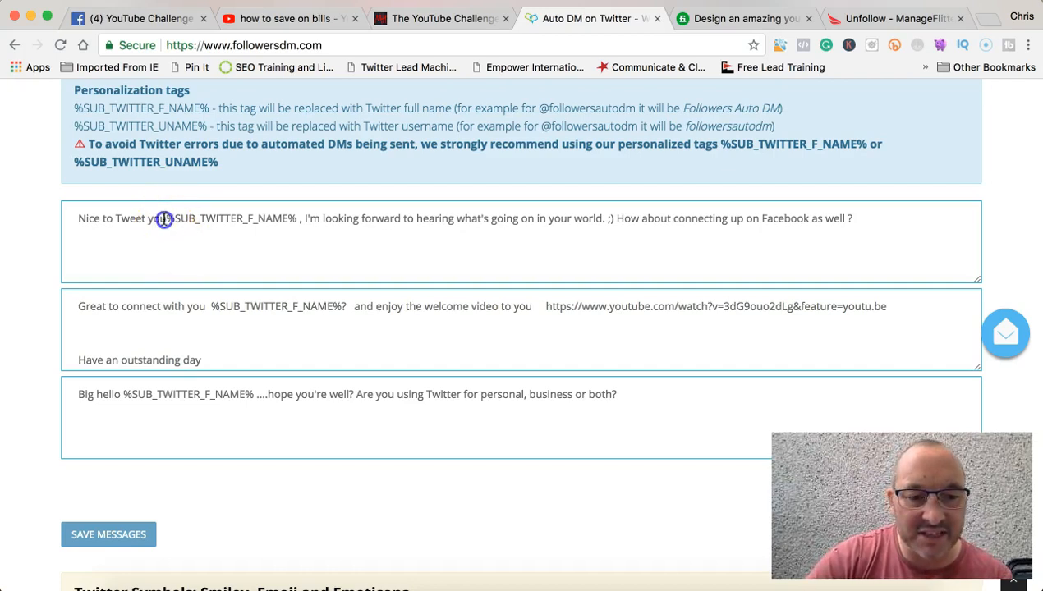
Highlight %SUB_TWITTER_F_NAME% in the first welcome message, then scroll down
double_click(226, 218)
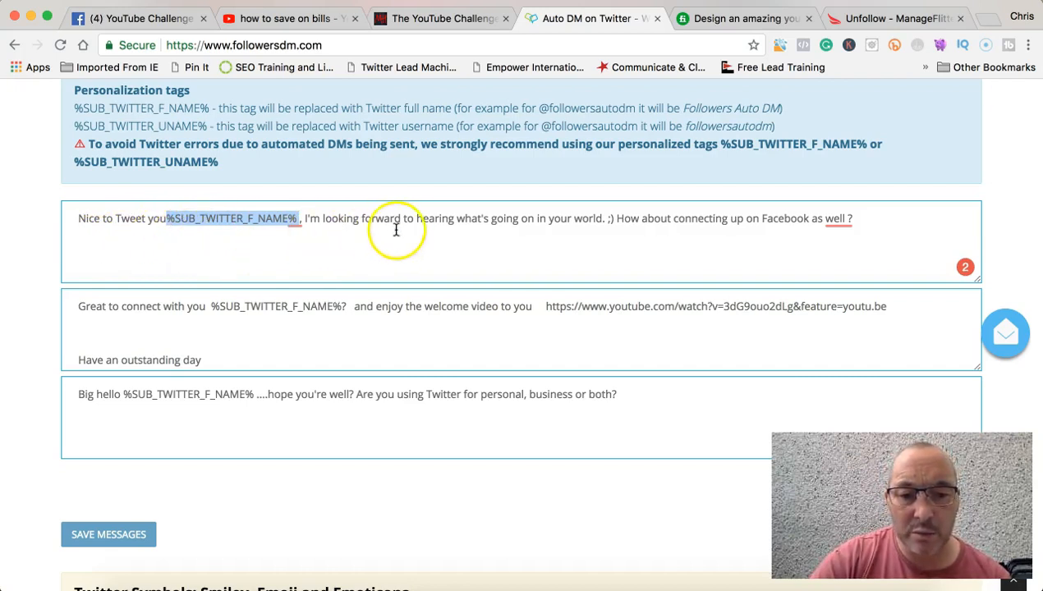
mouse_move(514, 237)
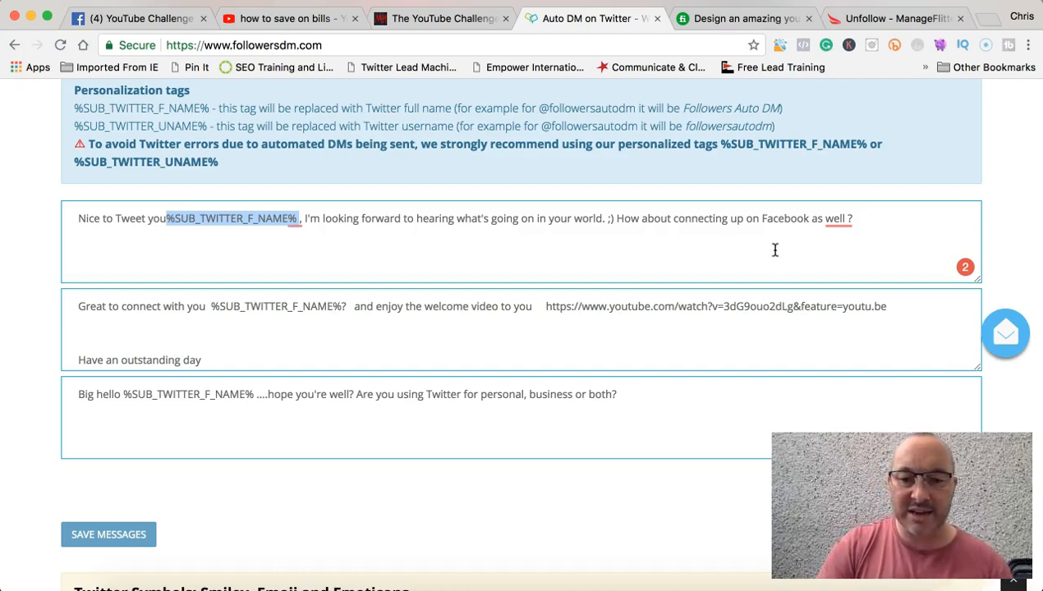
mouse_move(739, 248)
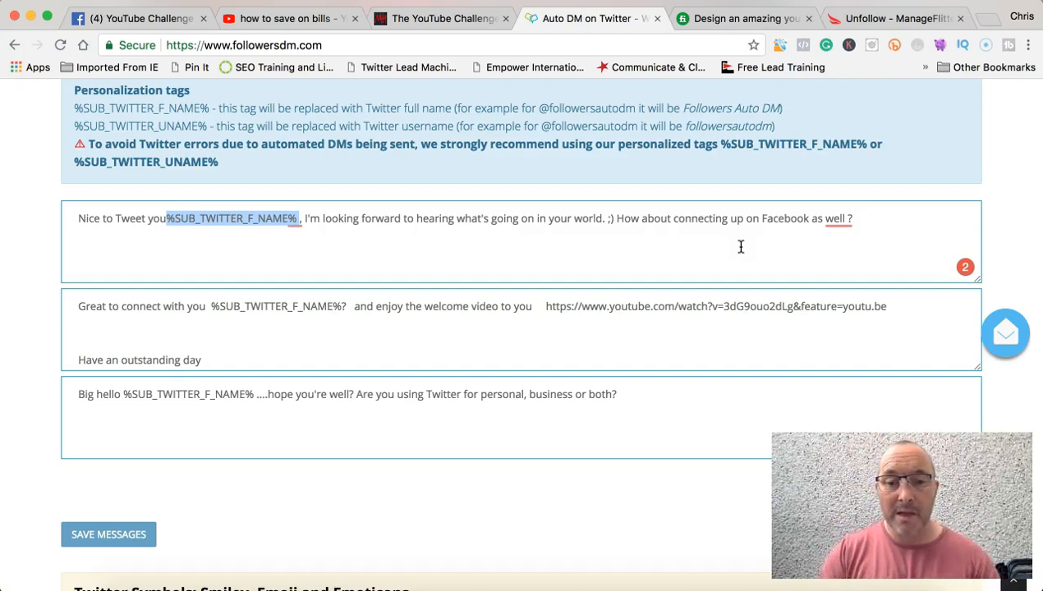
scroll("down", 3)
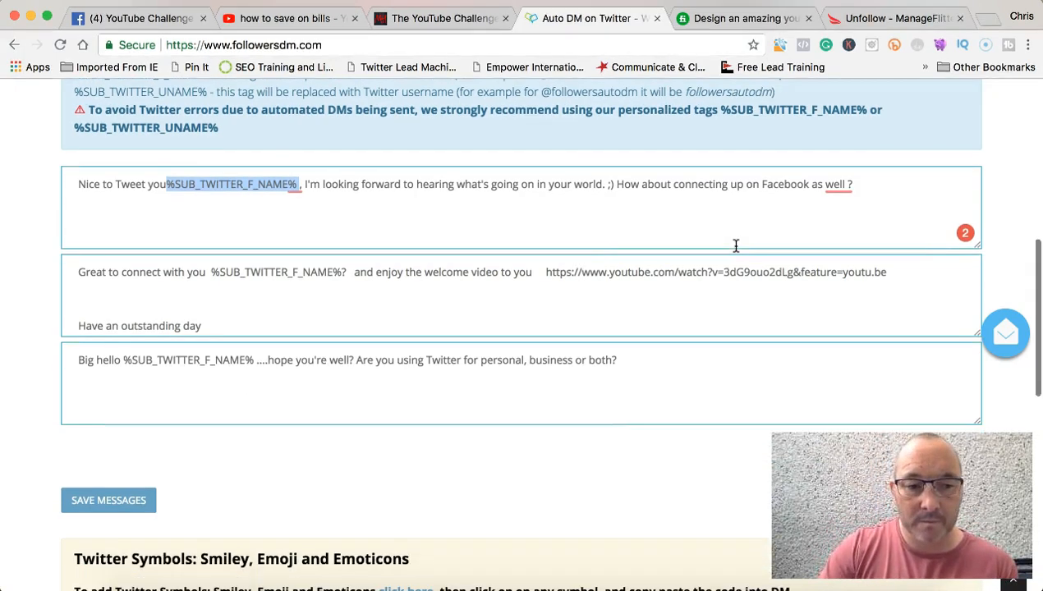
mouse_move(211, 304)
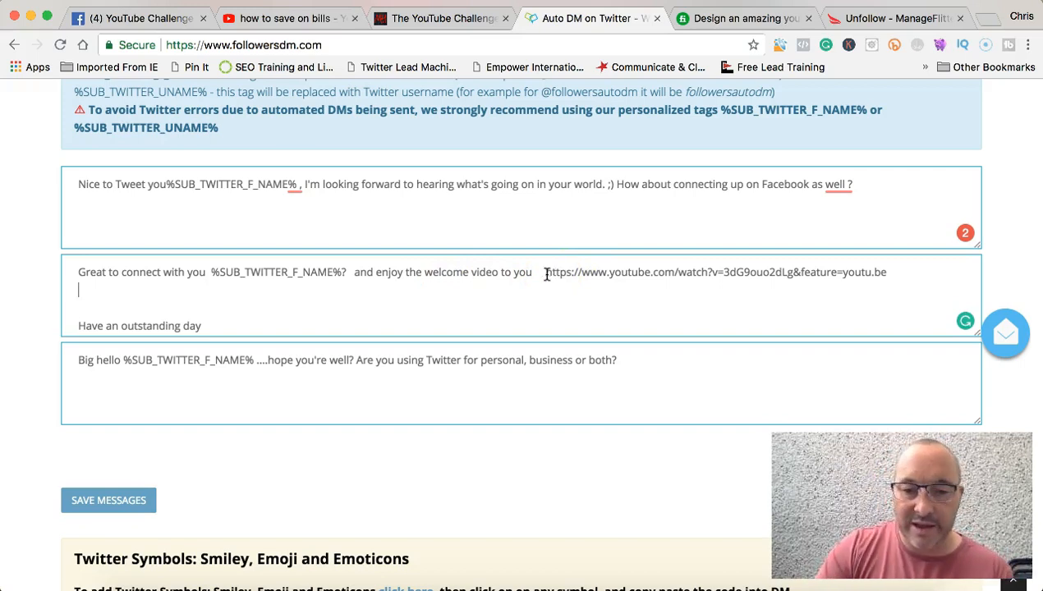
Highlight the YouTube link in message two and %SUB_TWITTER_F_NAME% in message three
left_click_drag(545, 272, 885, 272)
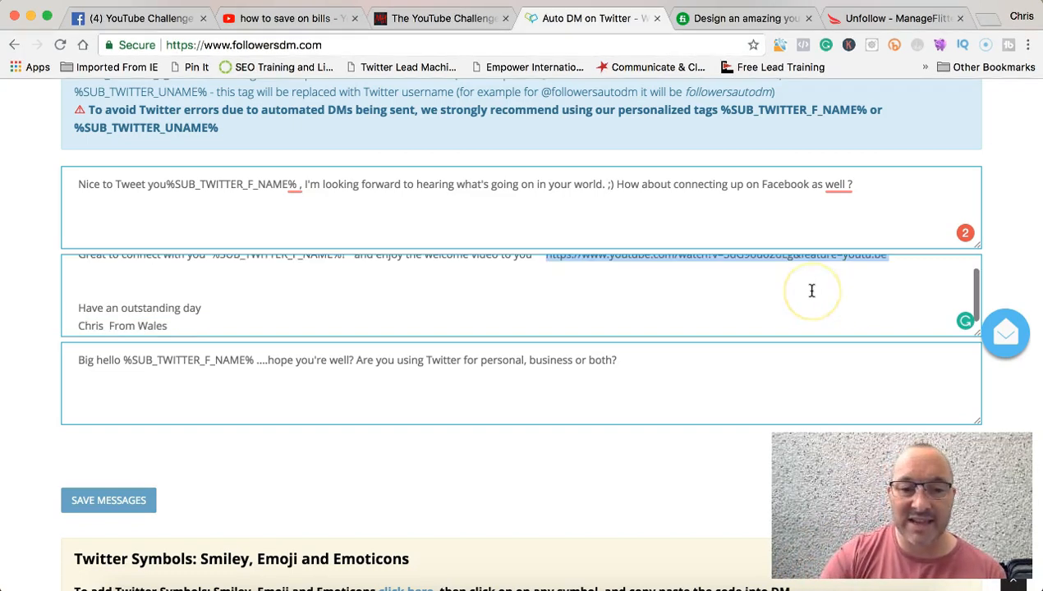
mouse_move(558, 302)
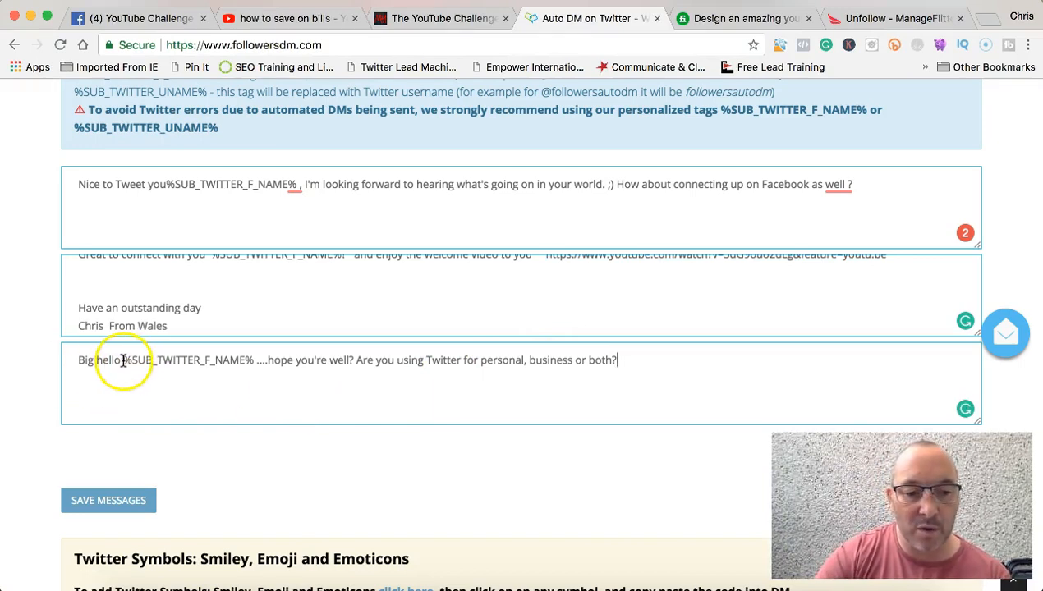
left_click_drag(124, 360, 253, 360)
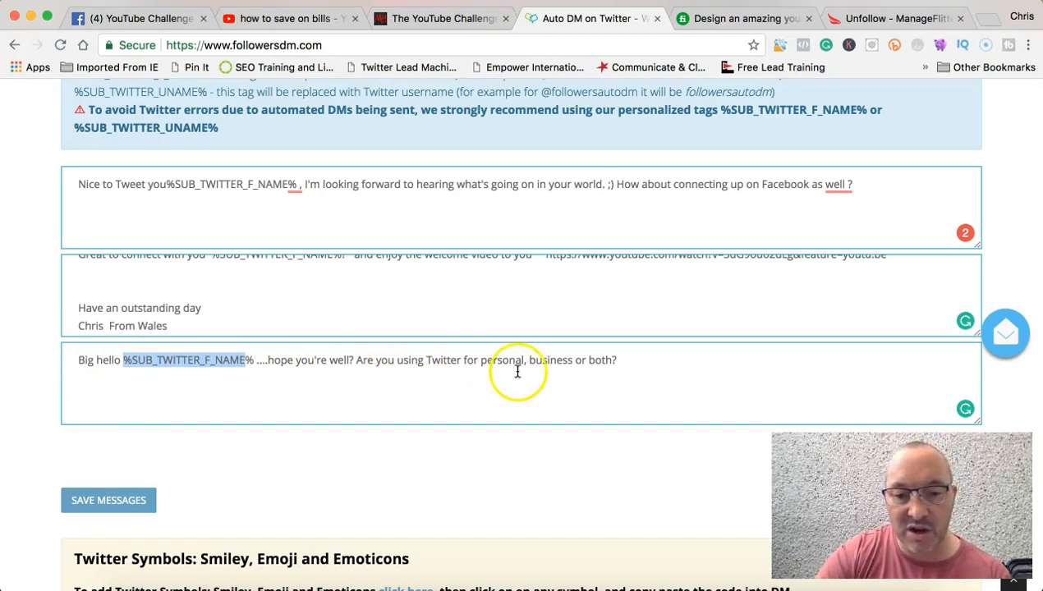
mouse_move(631, 377)
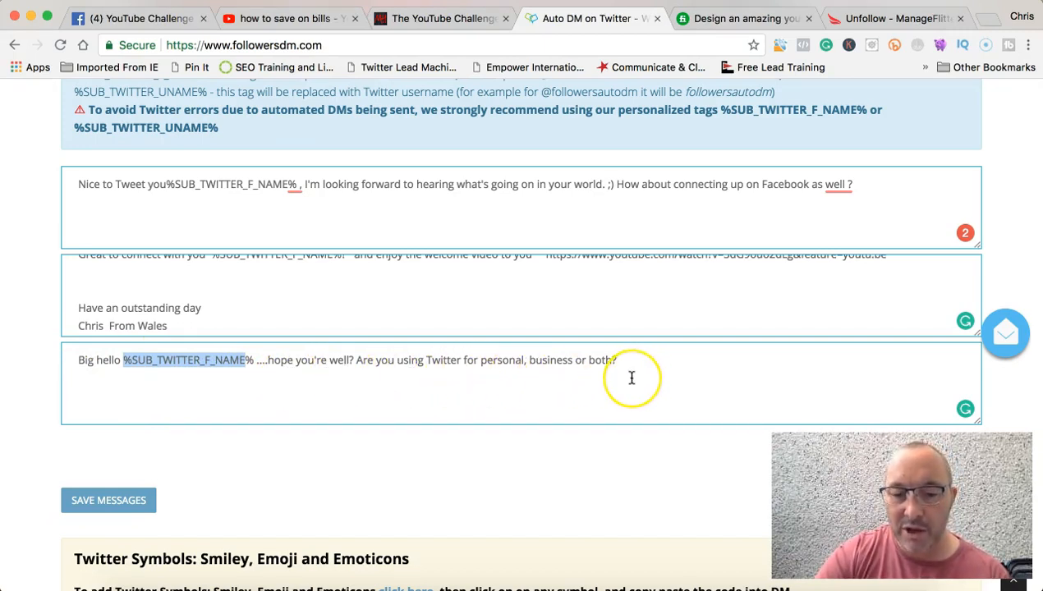